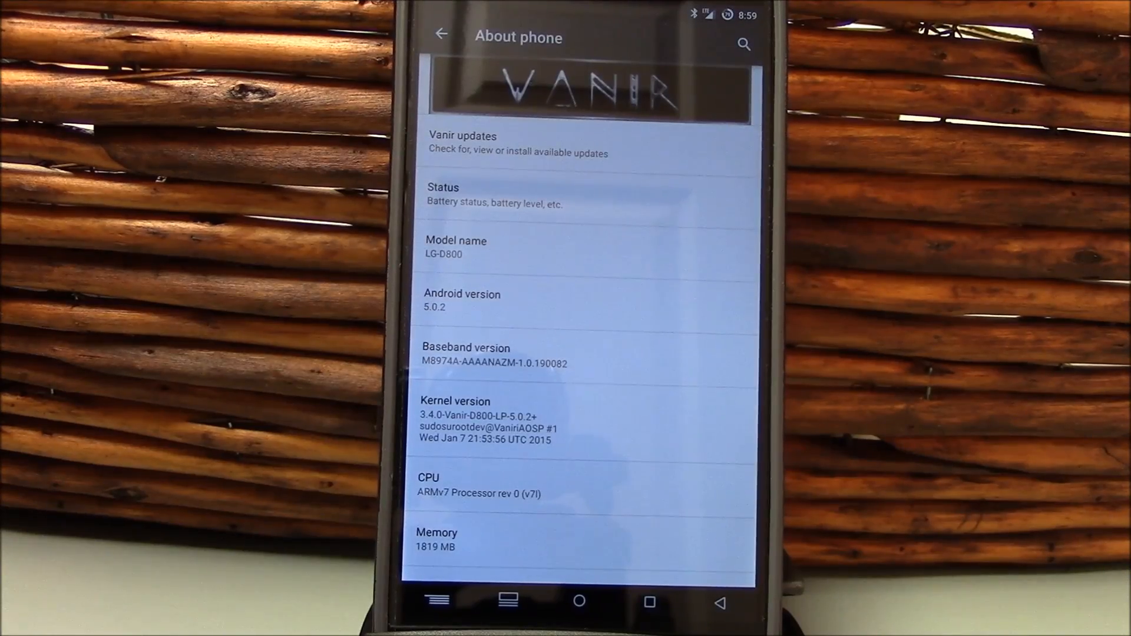
# Browse the Navigation bar layout page after scrolling the settings list to it
pyautogui.scroll(-3)
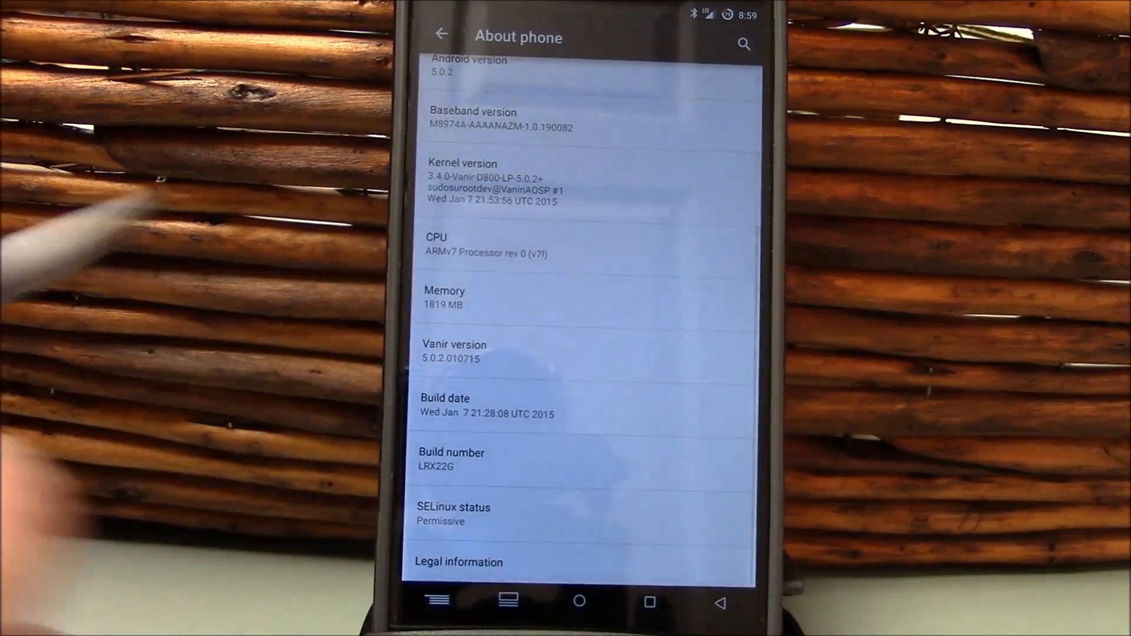
pyautogui.scroll(-3)
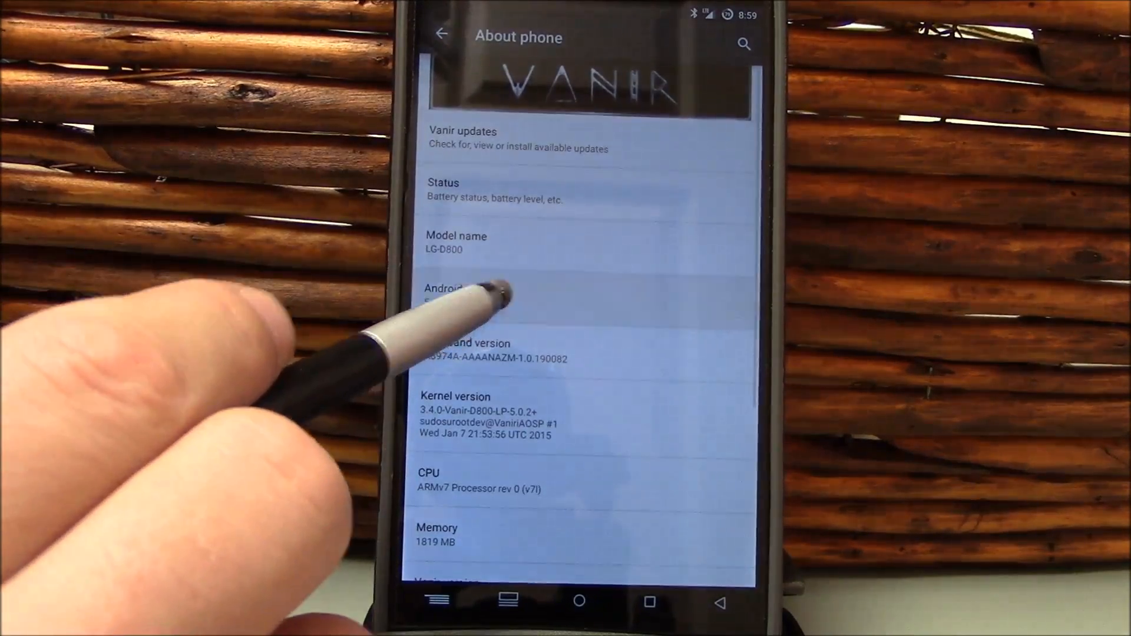
pyautogui.click(444, 288)
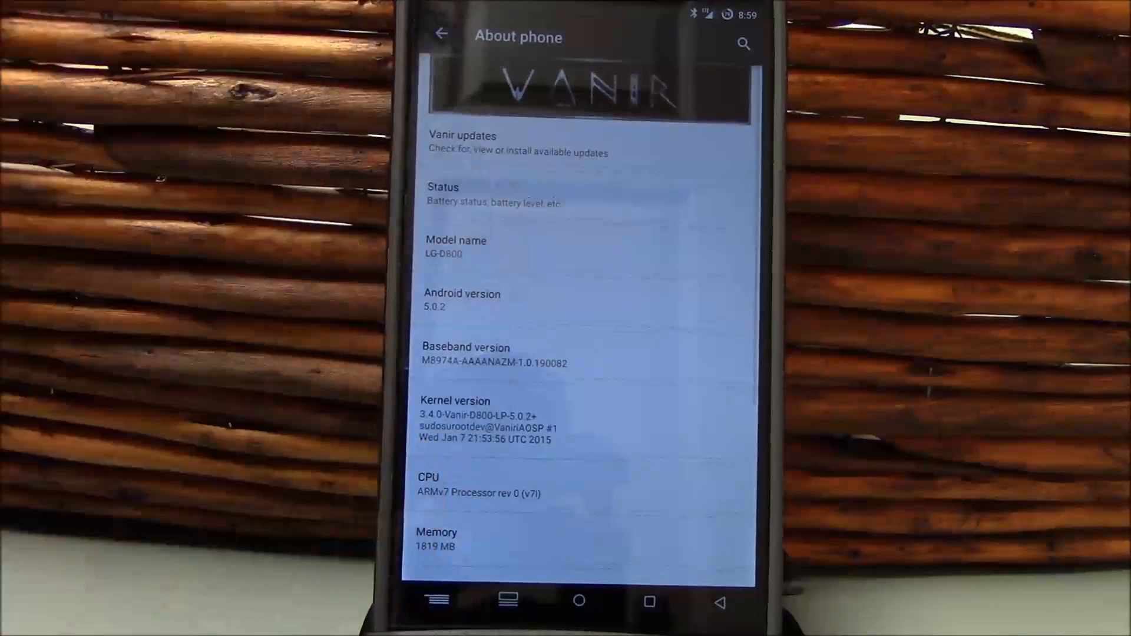
pyautogui.click(440, 33)
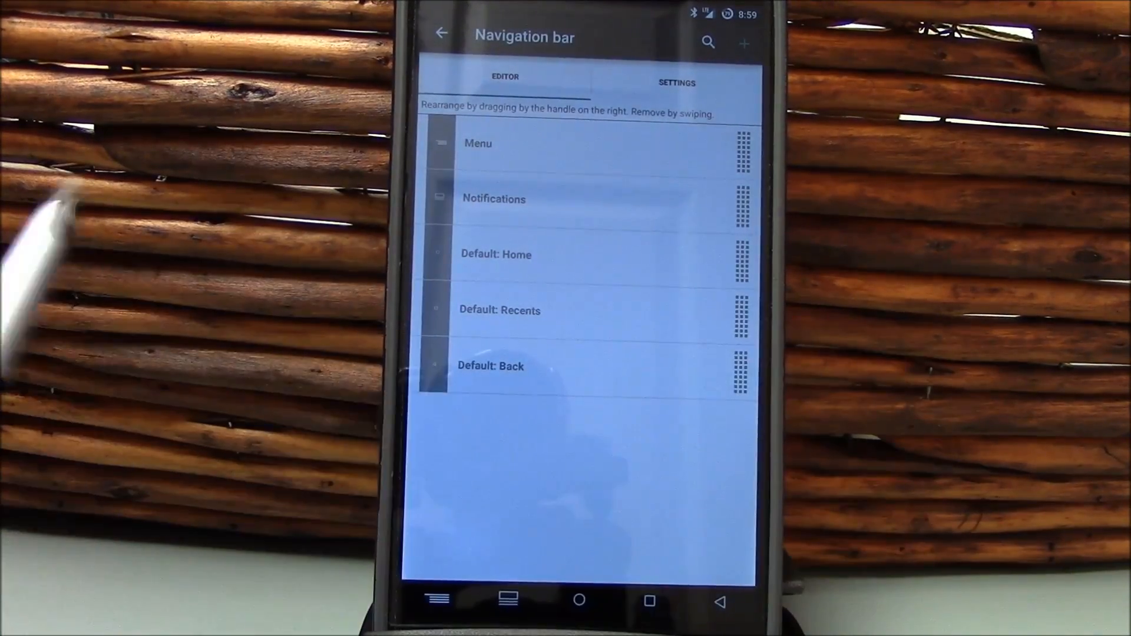
# Review the bar size options, toggle Allow legacy menu keys on then off, and go back
pyautogui.click(675, 83)
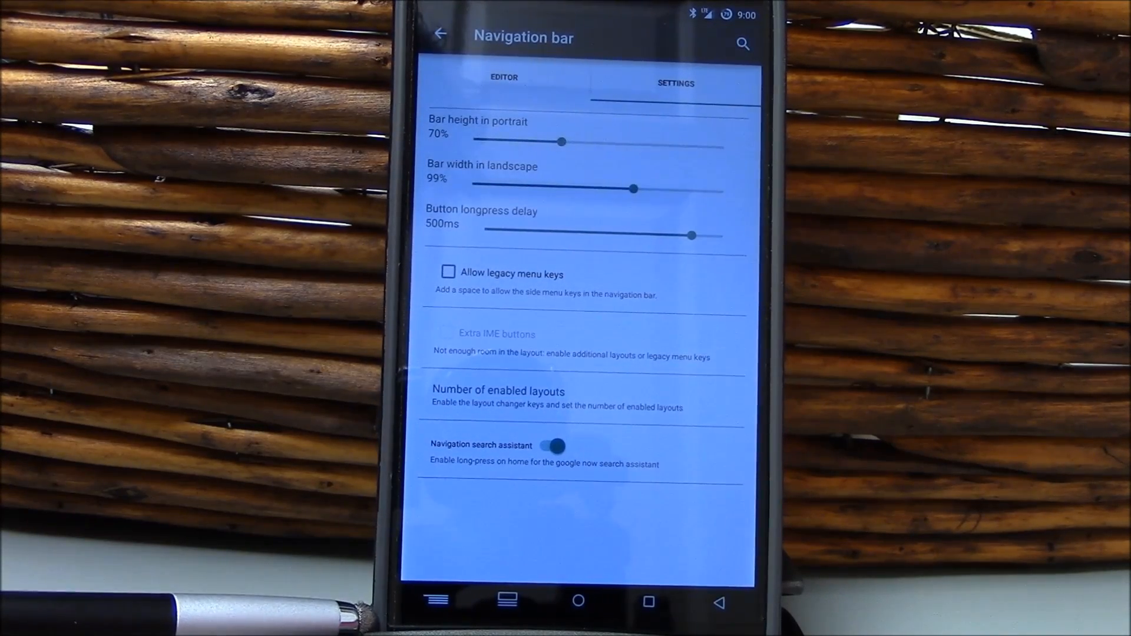
pyautogui.click(448, 272)
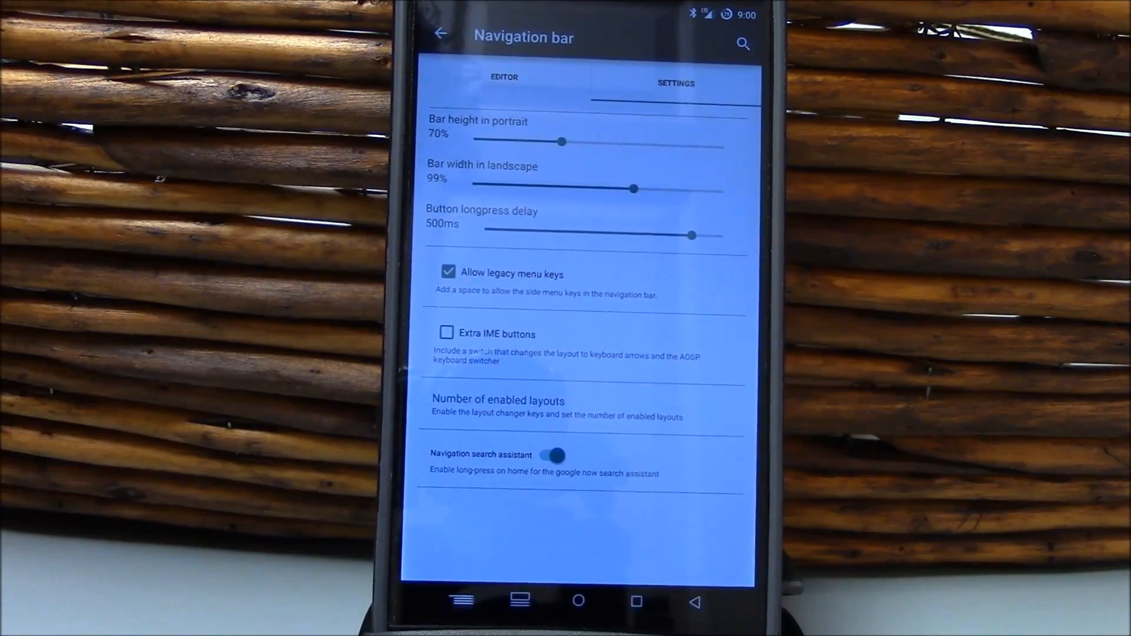
pyautogui.click(448, 272)
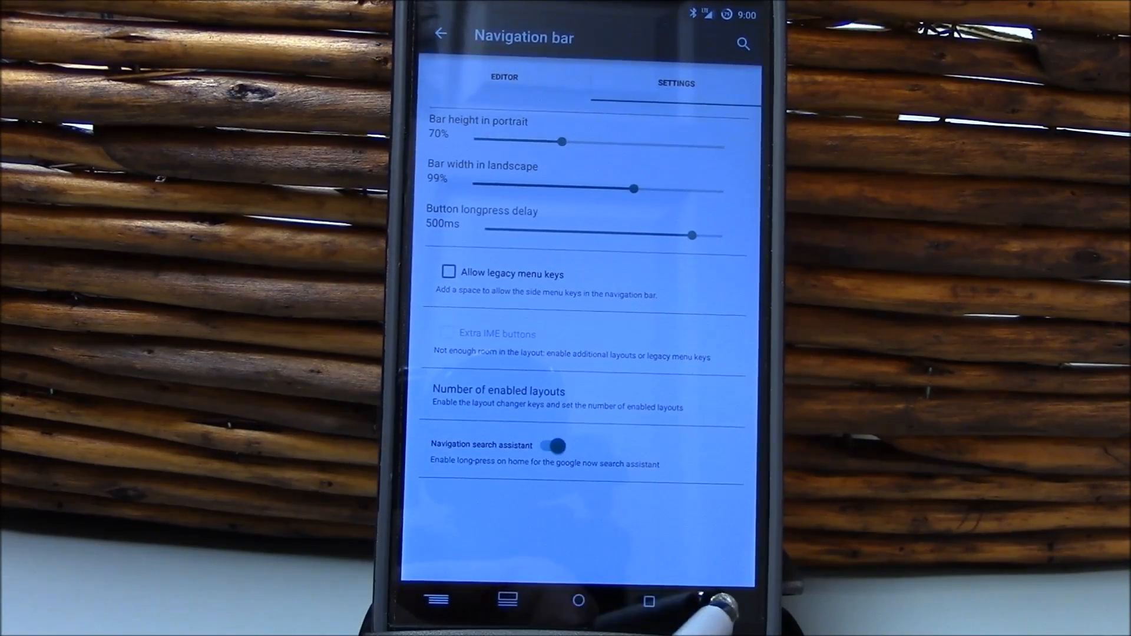
pyautogui.click(439, 34)
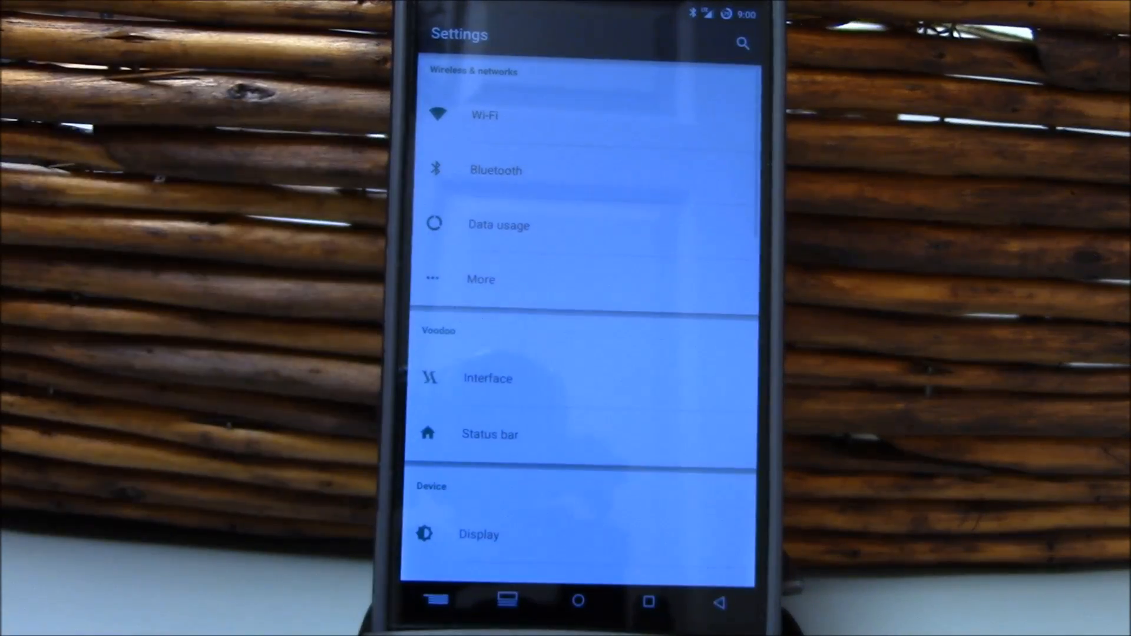
# In Status bar options, toggle Show weather off and back on
pyautogui.click(490, 435)
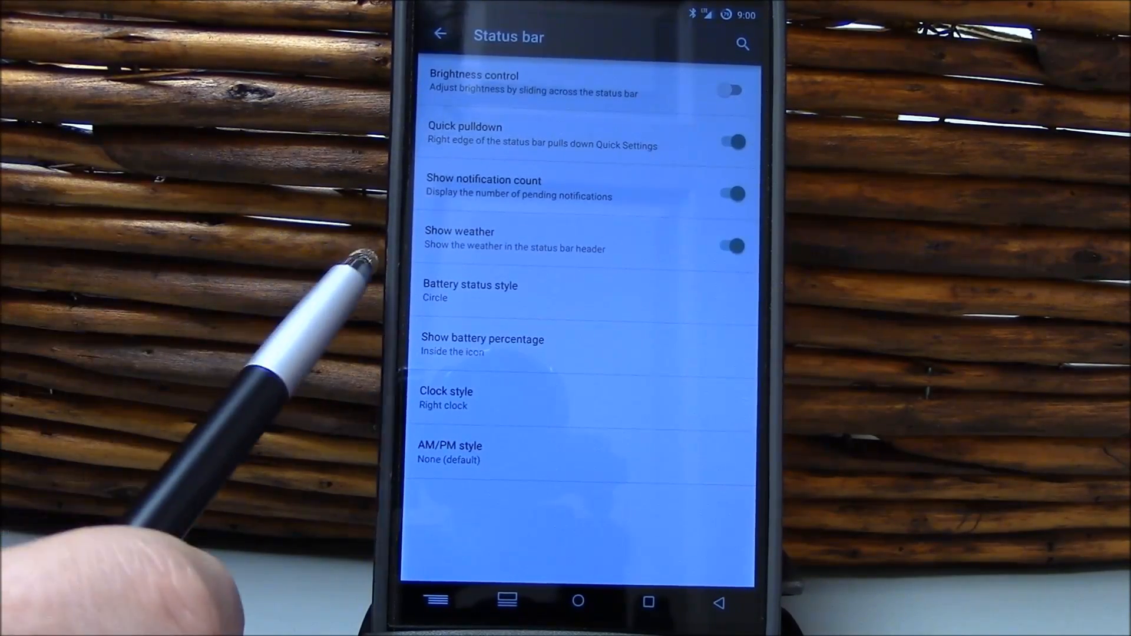
pyautogui.click(732, 245)
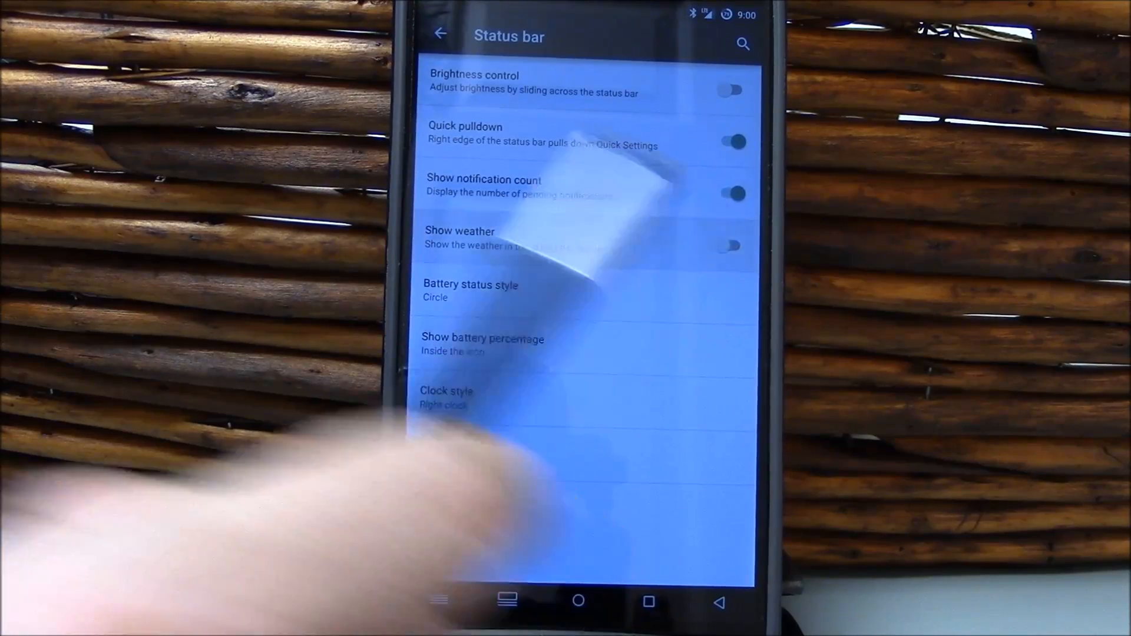
pyautogui.click(732, 246)
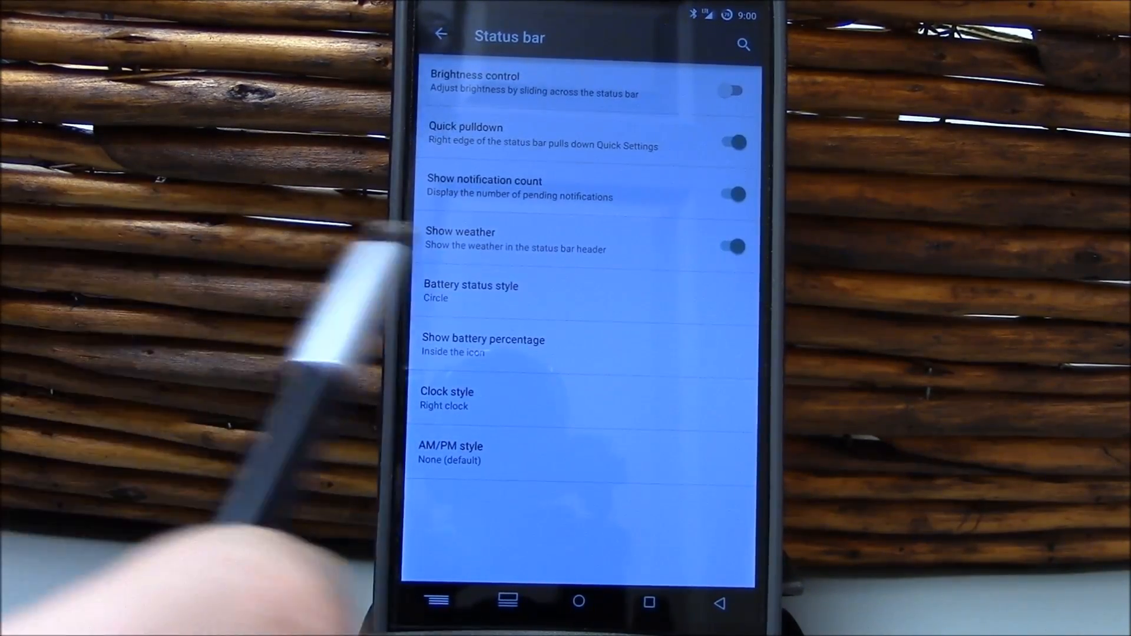
# Look at the battery and clock style entries, then return to the settings list
pyautogui.click(470, 291)
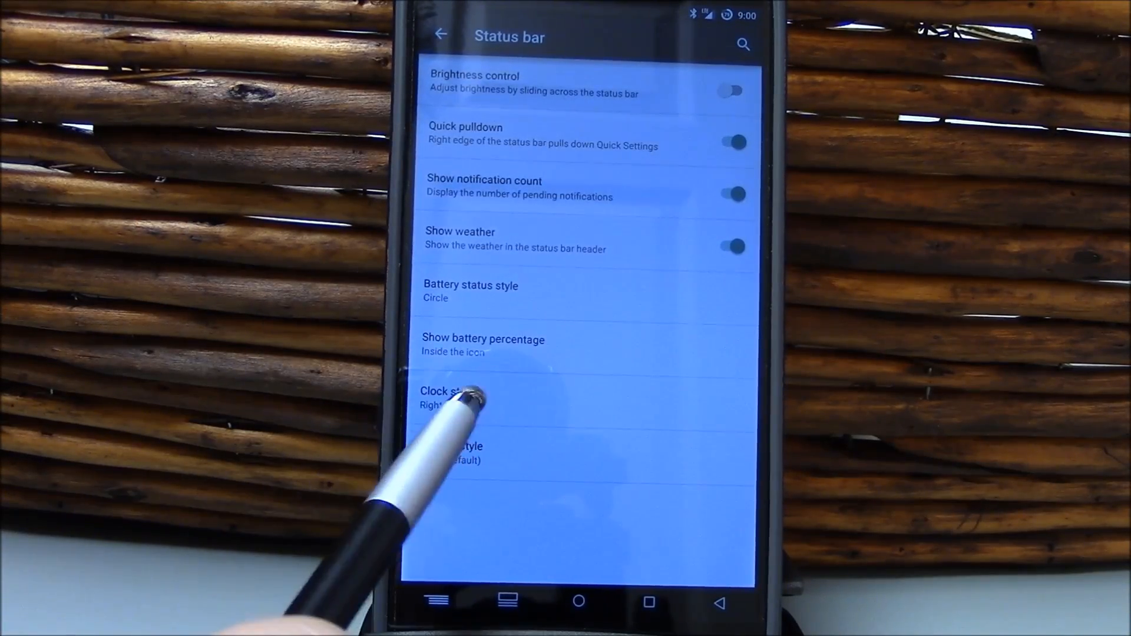
pyautogui.click(448, 397)
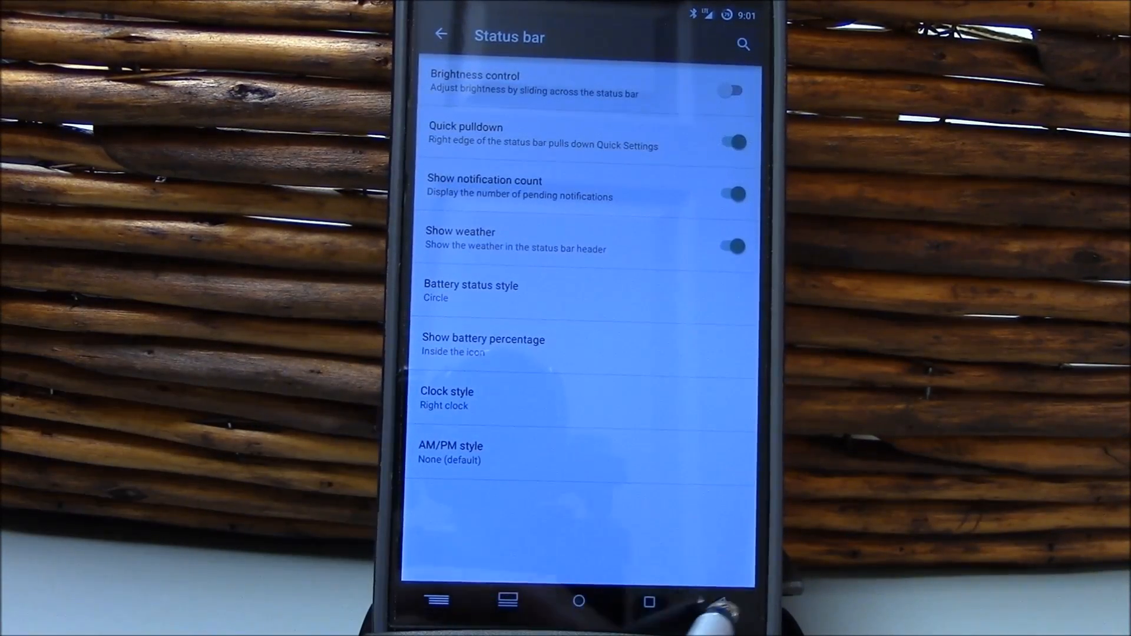
pyautogui.click(439, 34)
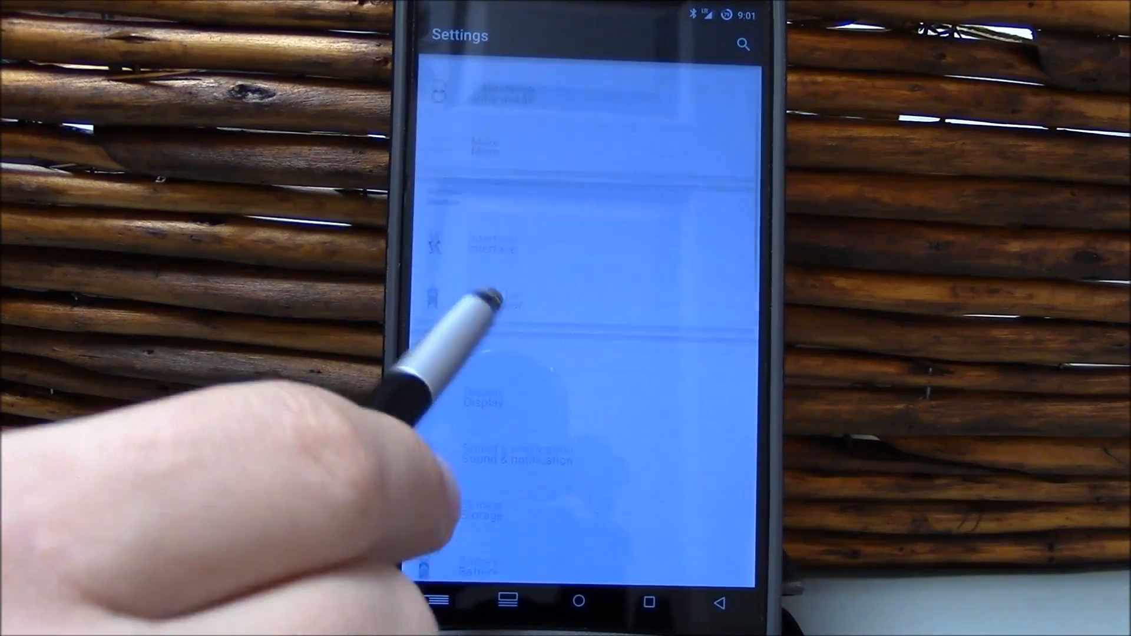
# Review Display options down to double-tap to wake and color calibration, then go back
pyautogui.click(484, 402)
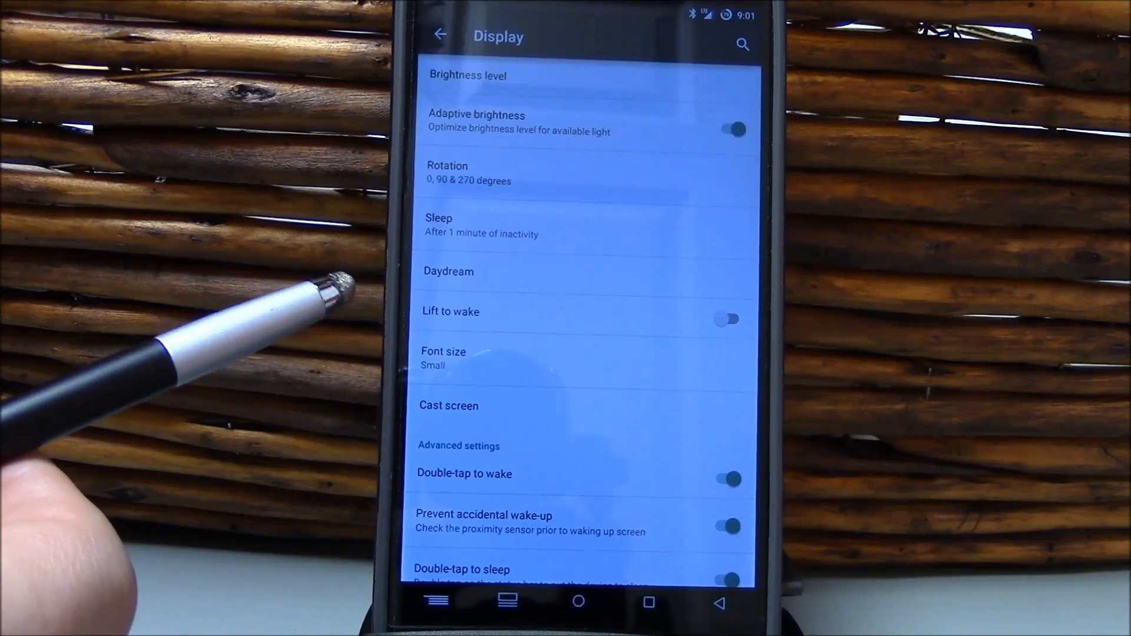
pyautogui.scroll(-3)
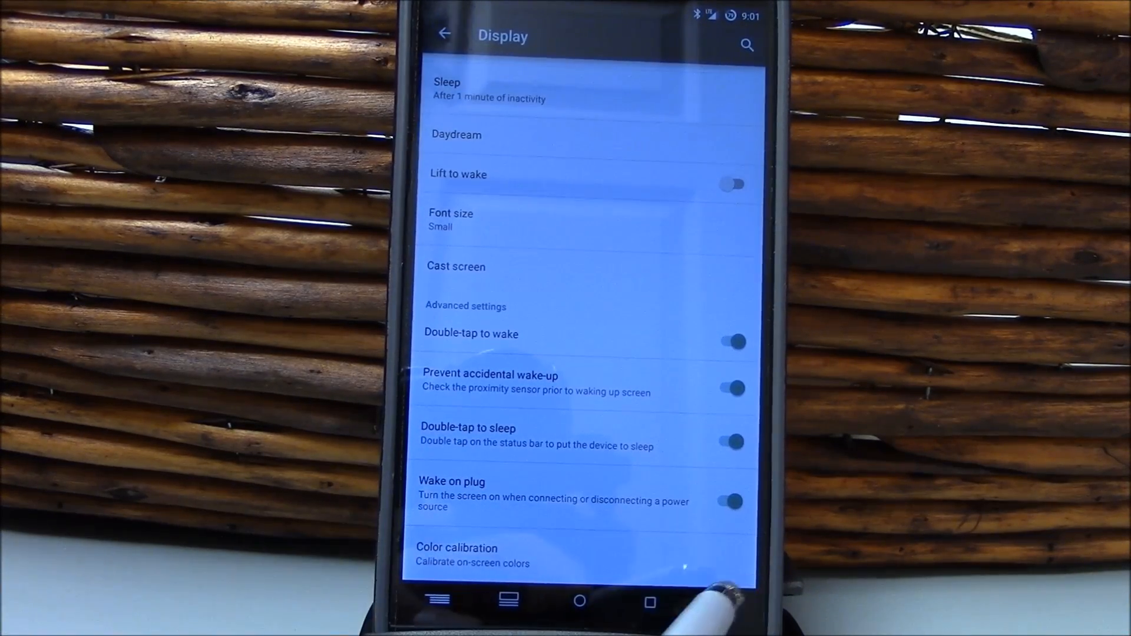
pyautogui.click(444, 34)
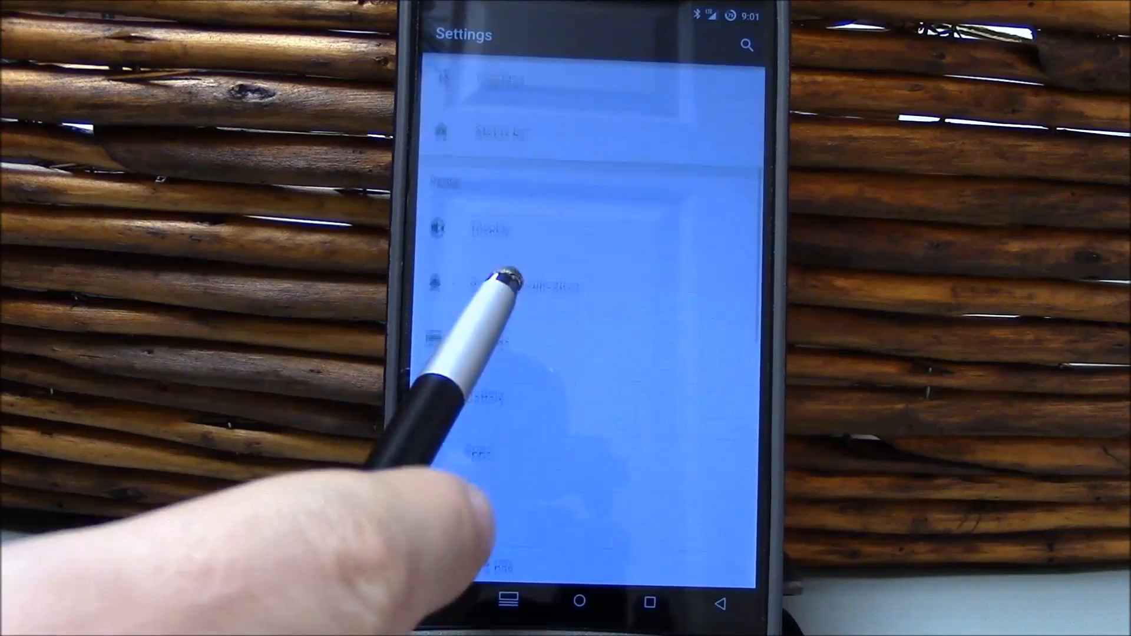
# Review Sound & notification and its Other sounds toggles, then go back to settings
pyautogui.click(489, 285)
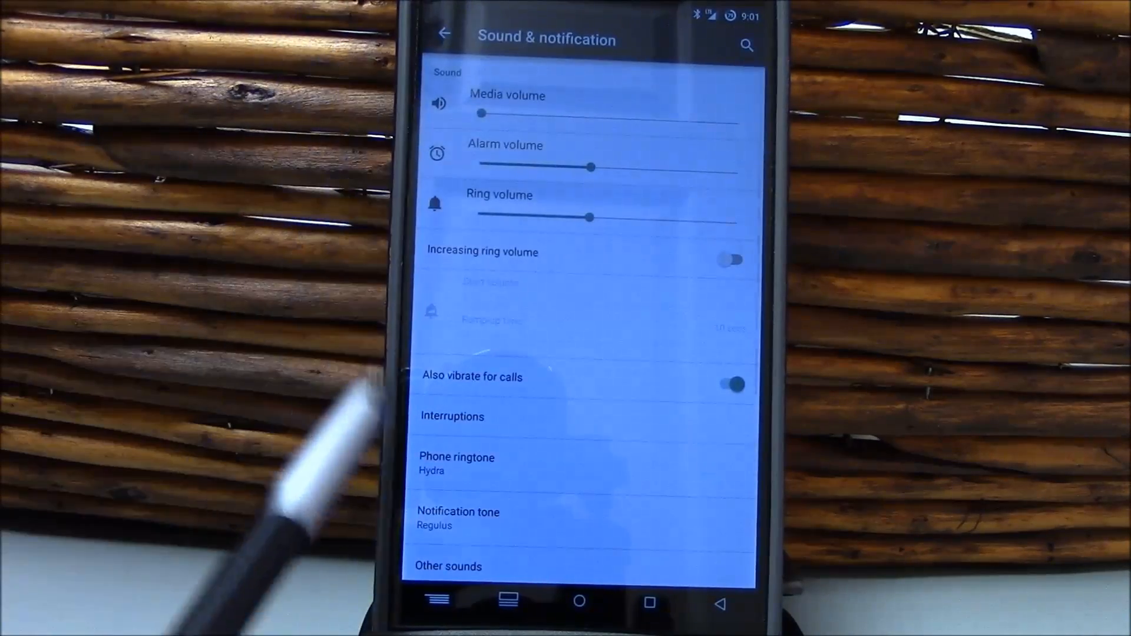
pyautogui.scroll(-3)
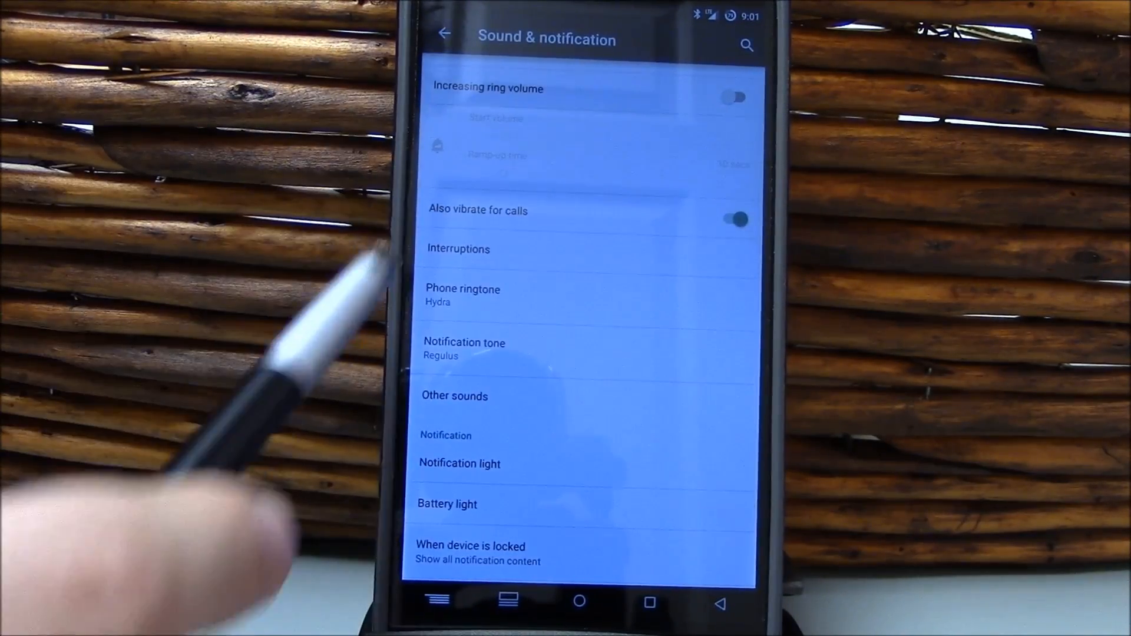
pyautogui.click(459, 249)
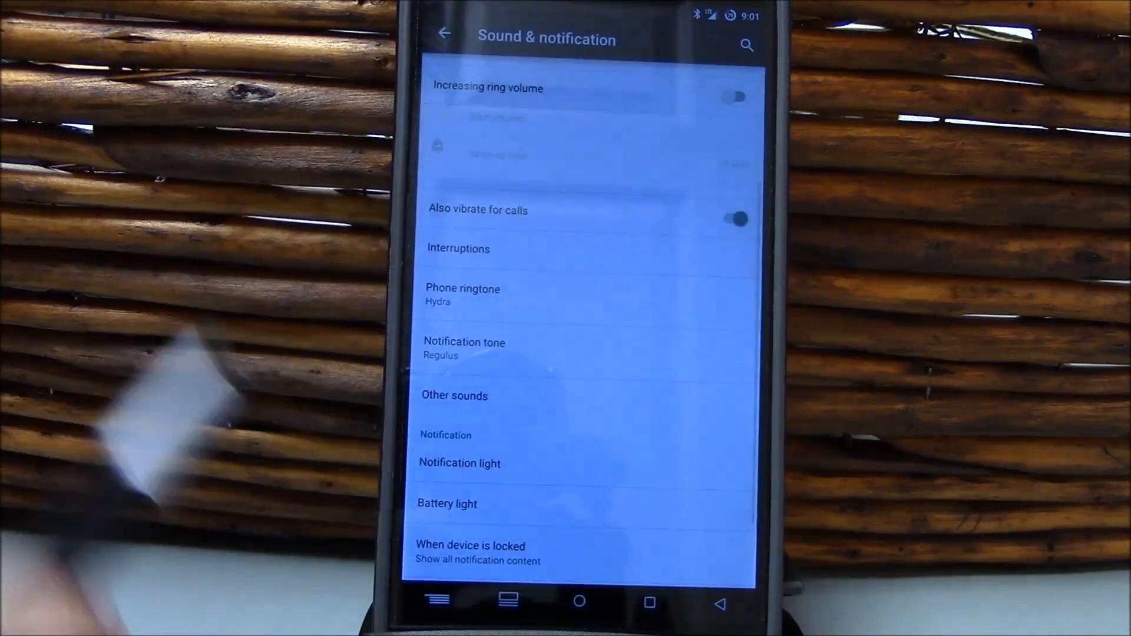
pyautogui.scroll(-3)
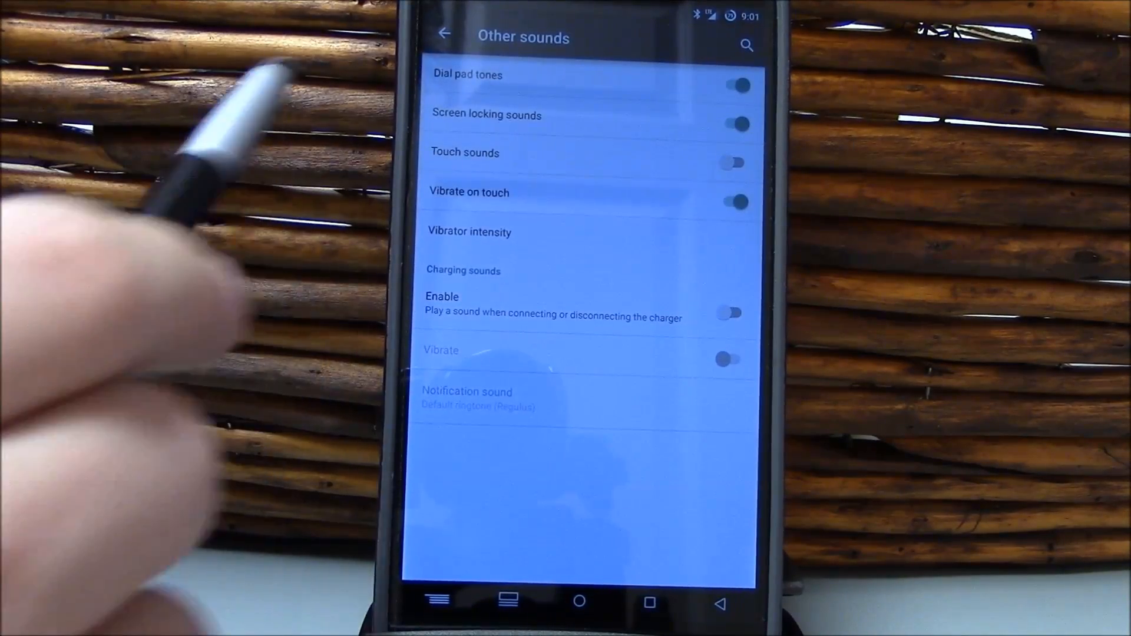
pyautogui.click(445, 35)
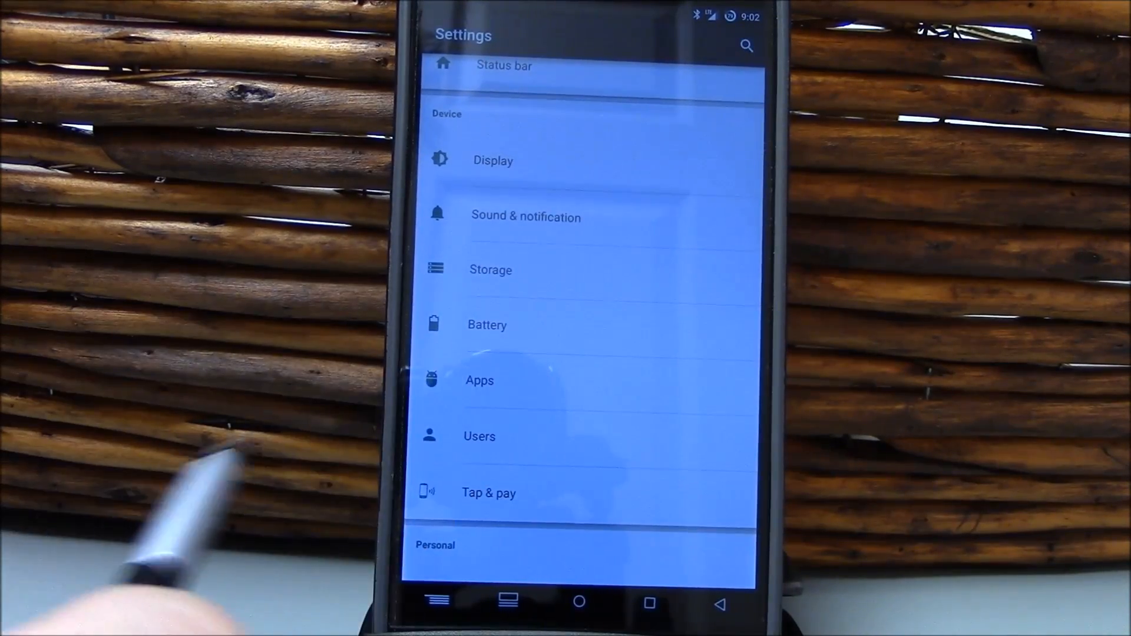
# Scroll the settings list down to About phone
pyautogui.scroll(-3)
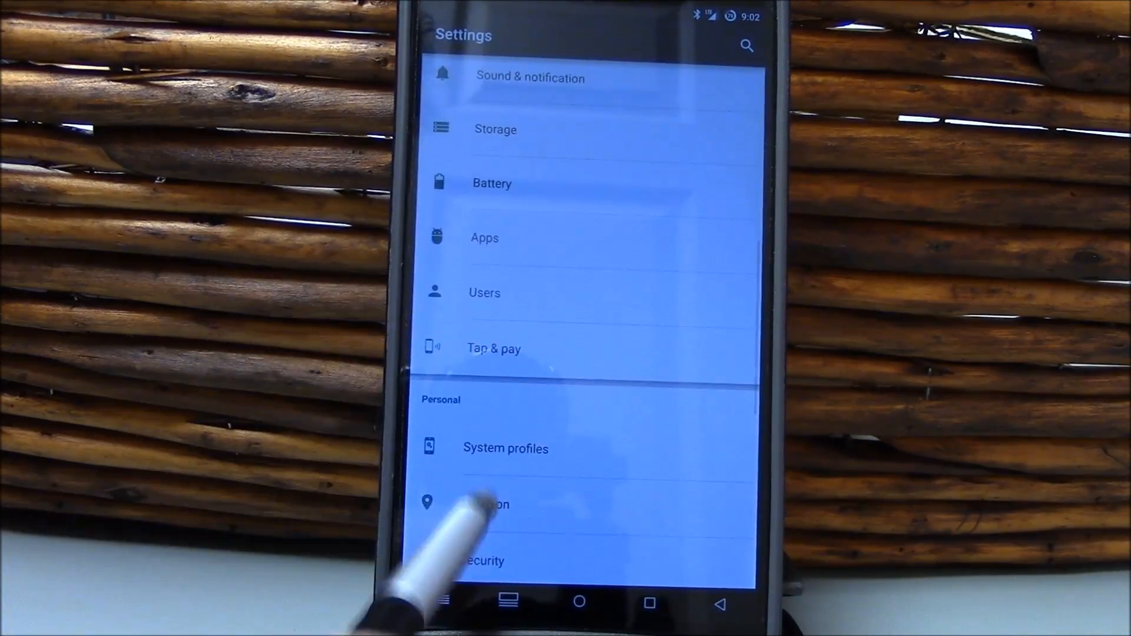
pyautogui.scroll(-3)
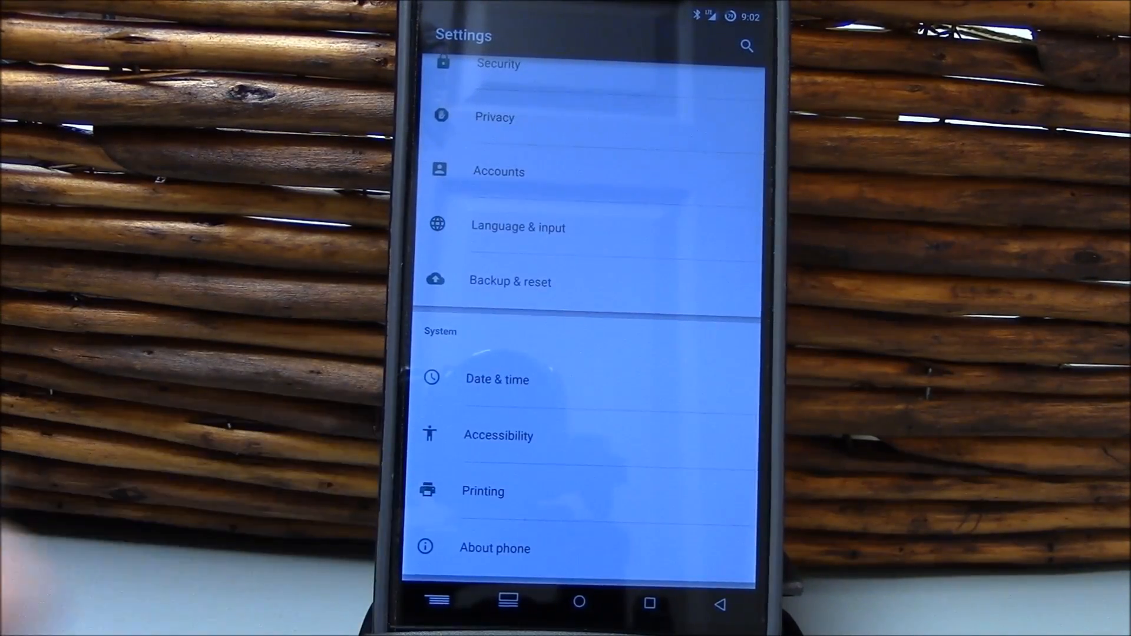
pyautogui.scroll(-3)
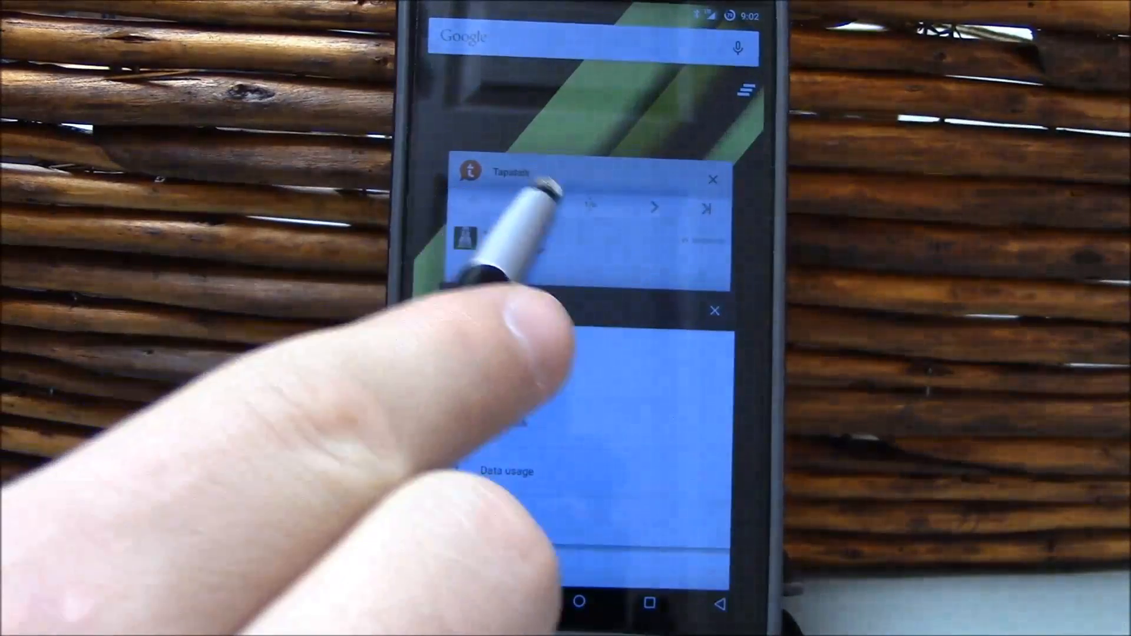
# Switch to Tapatalk and scroll the VanirAOSP 5.0.2 LG G2 thread's first post and disclaimer
pyautogui.click(584, 238)
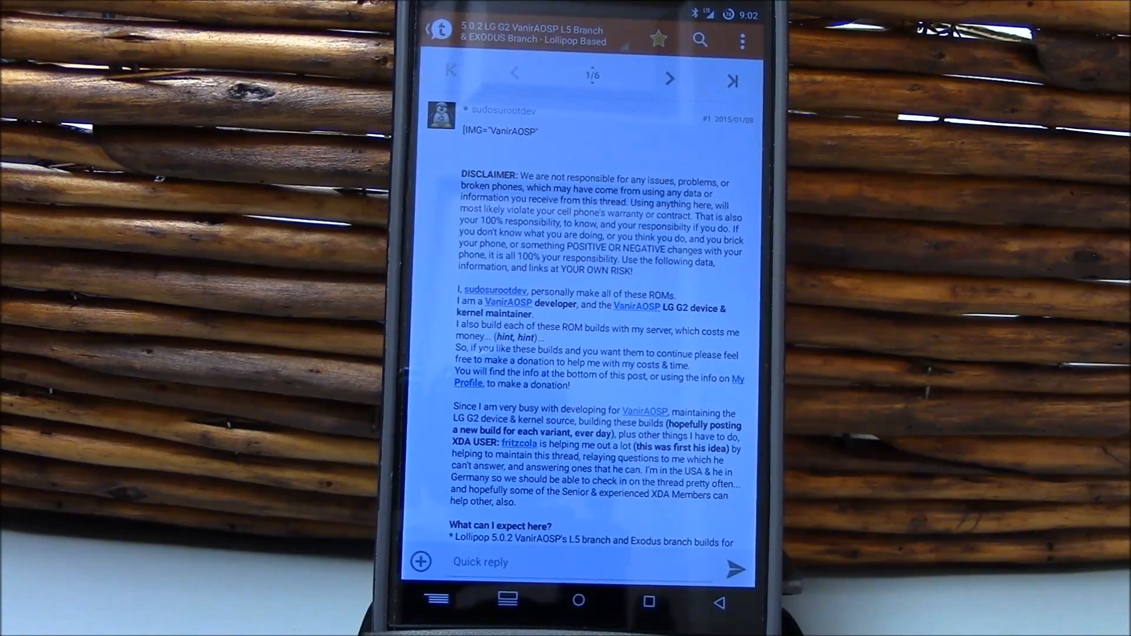
pyautogui.scroll(-3)
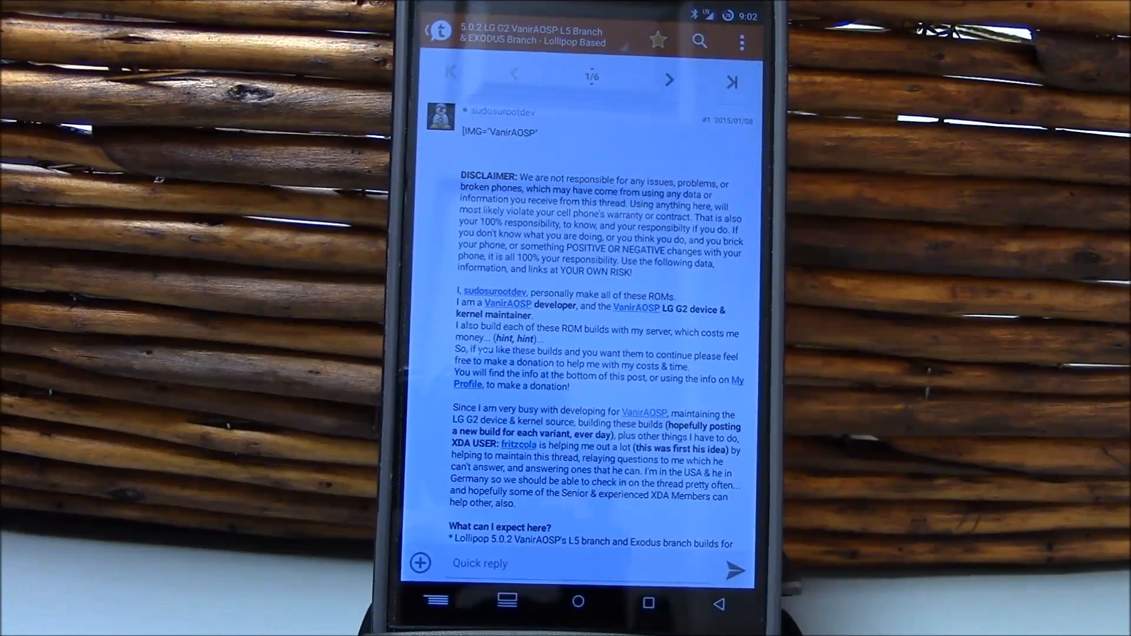
pyautogui.scroll(-3)
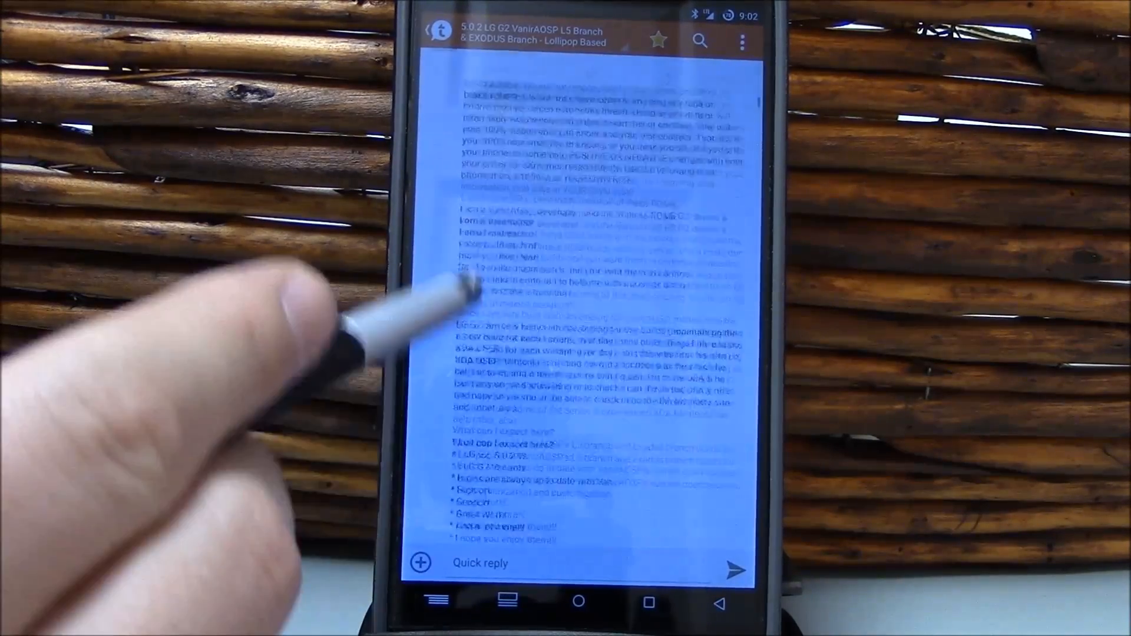